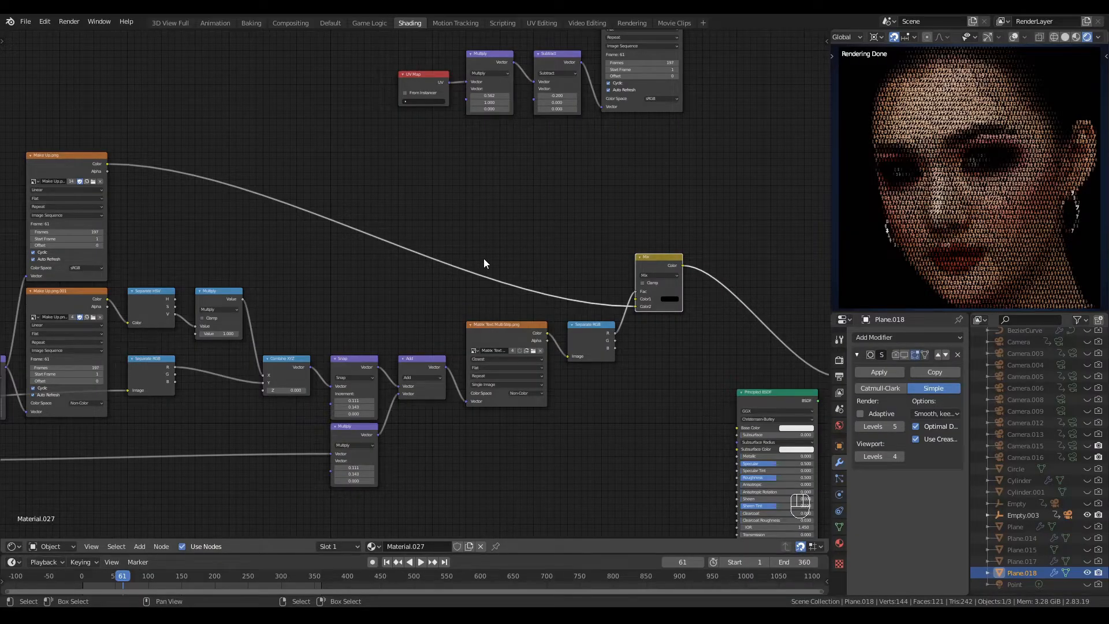
{"action": "mouse_move", "coordinate": [659, 263]}
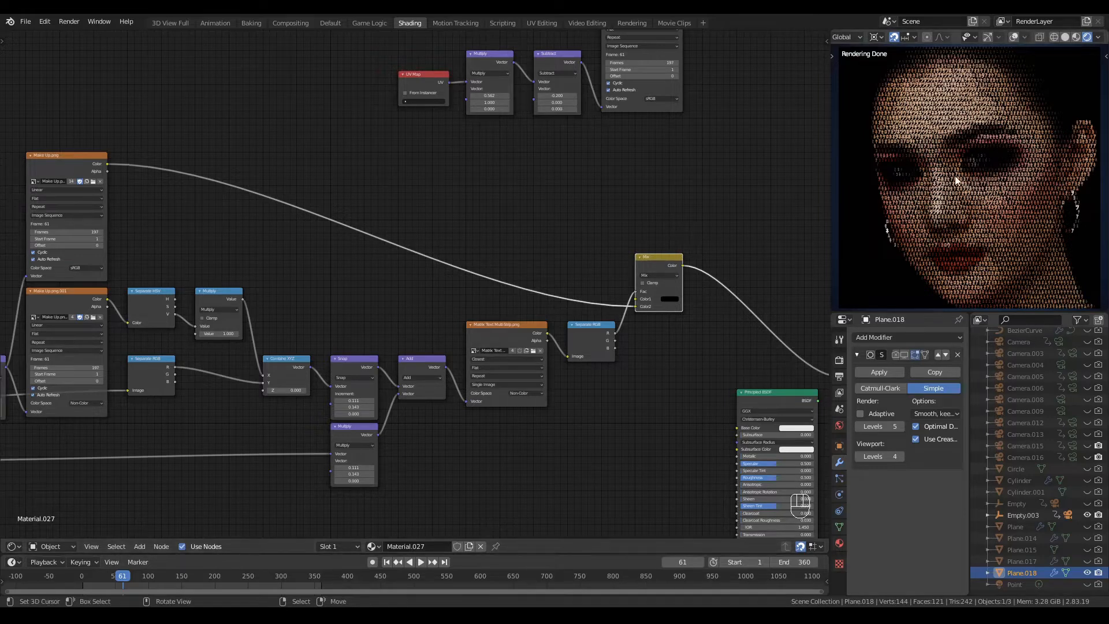
{"action": "mouse_move", "coordinate": [968, 126]}
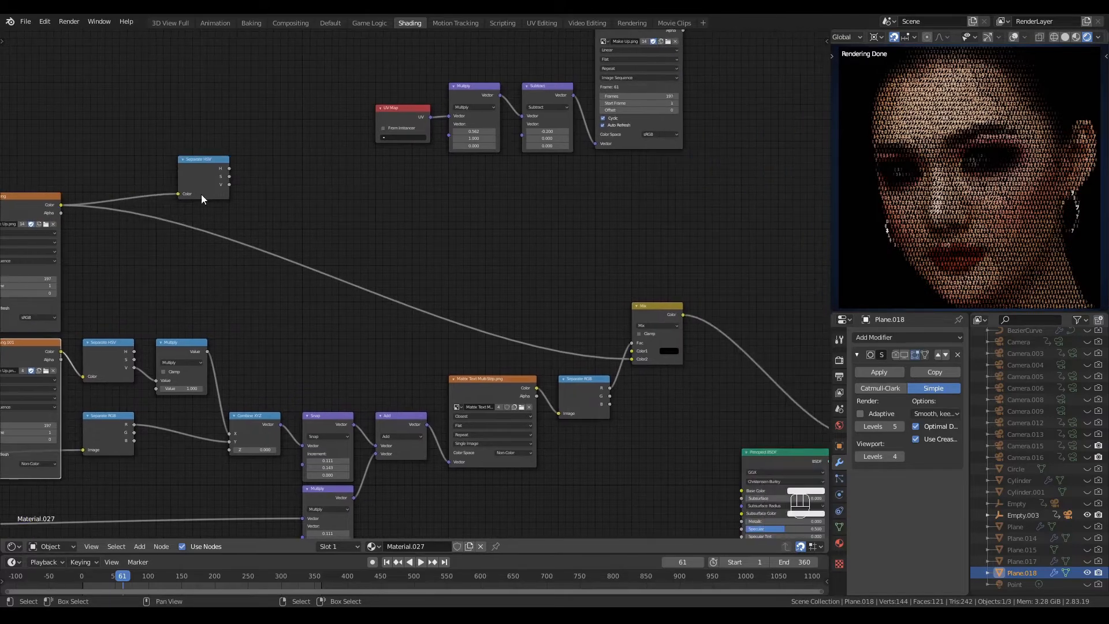
Pan toward the Separate HSV node and bring up the Add node menu's Color submenu
{"action": "left_click_drag", "start_coordinate": [204, 159], "coordinate": [509, 247]}
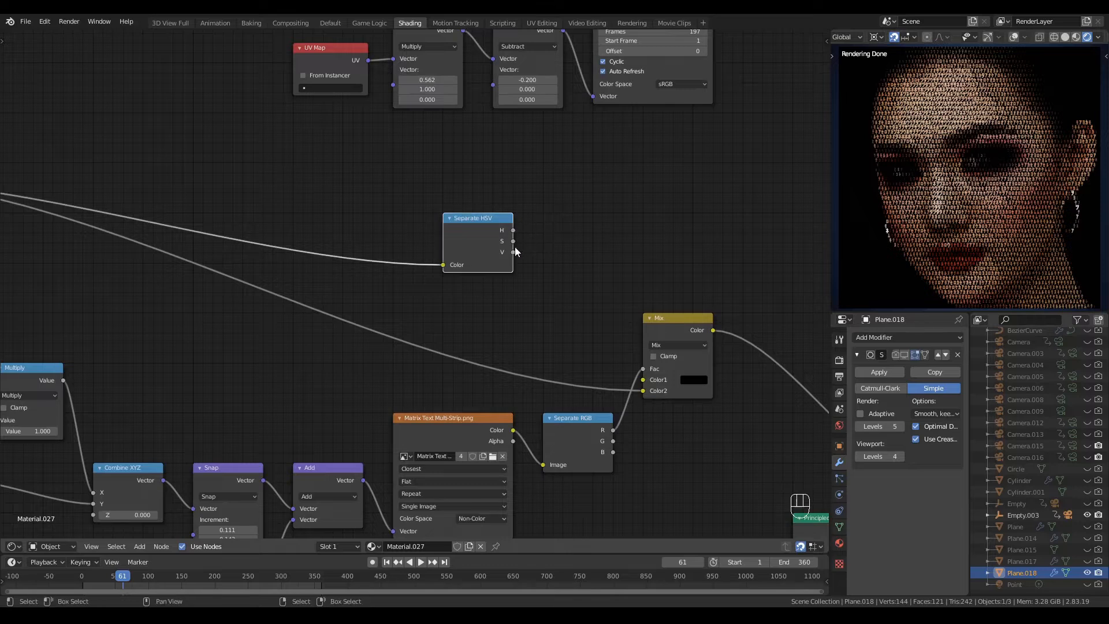
{"action": "key", "text": "shift+a"}
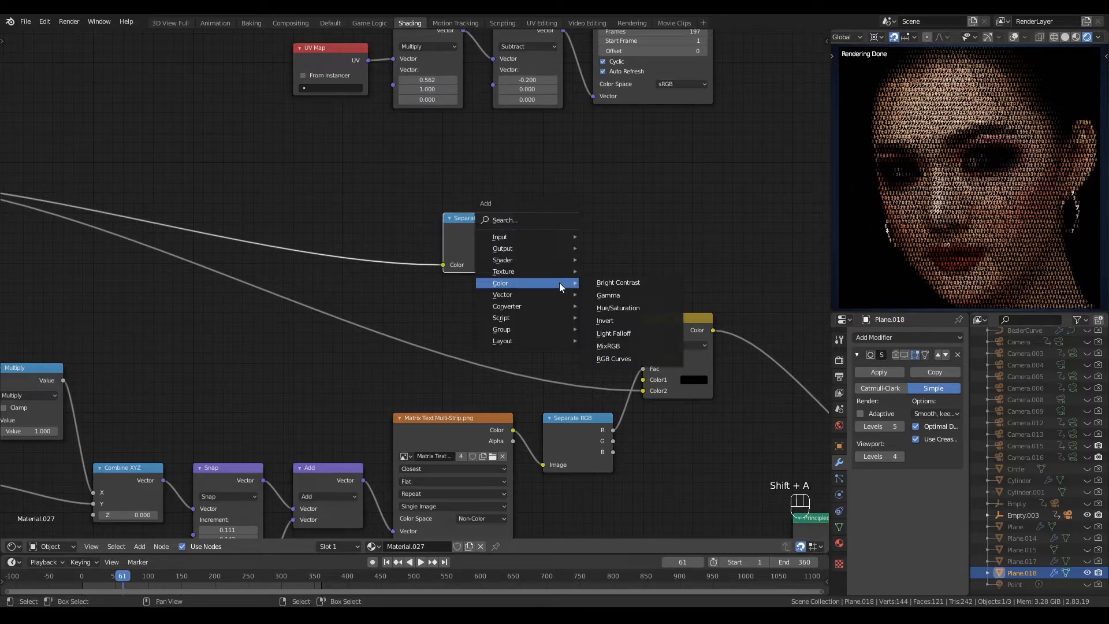
Add a Hue/Saturation node fed by Separate HSV hue and saturation, then edit its color swatch
{"action": "left_click", "coordinate": [618, 308]}
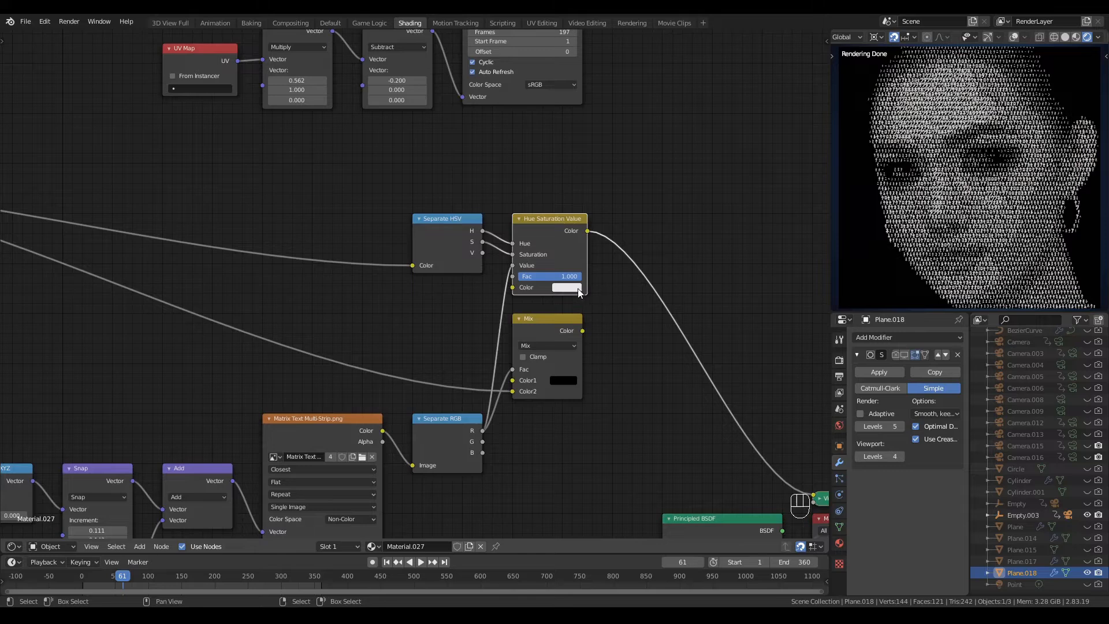
{"action": "left_click", "coordinate": [566, 287]}
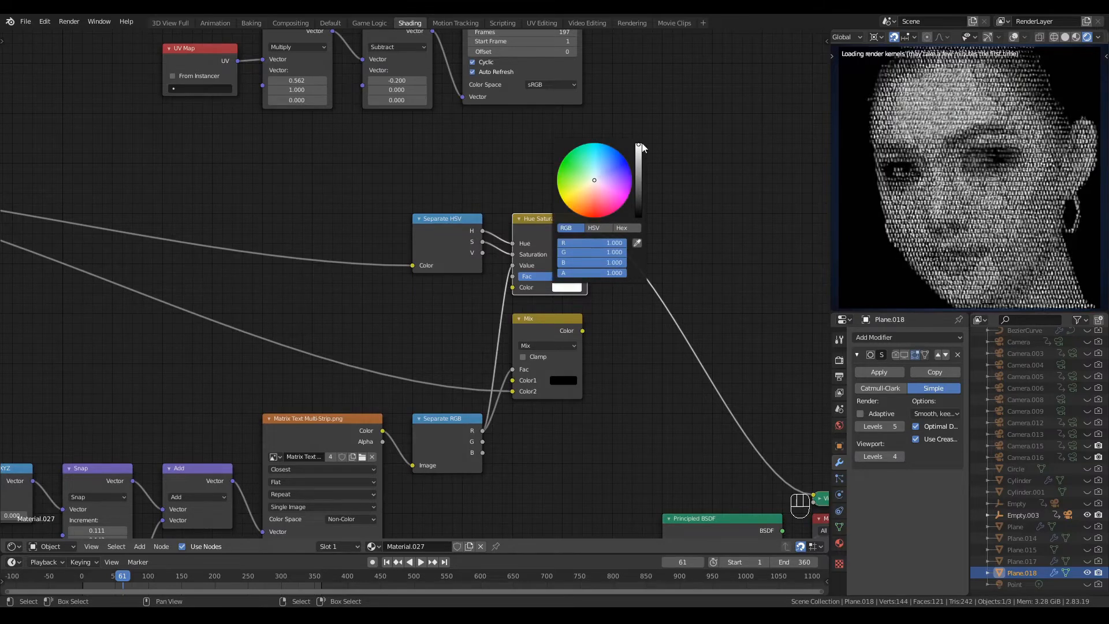